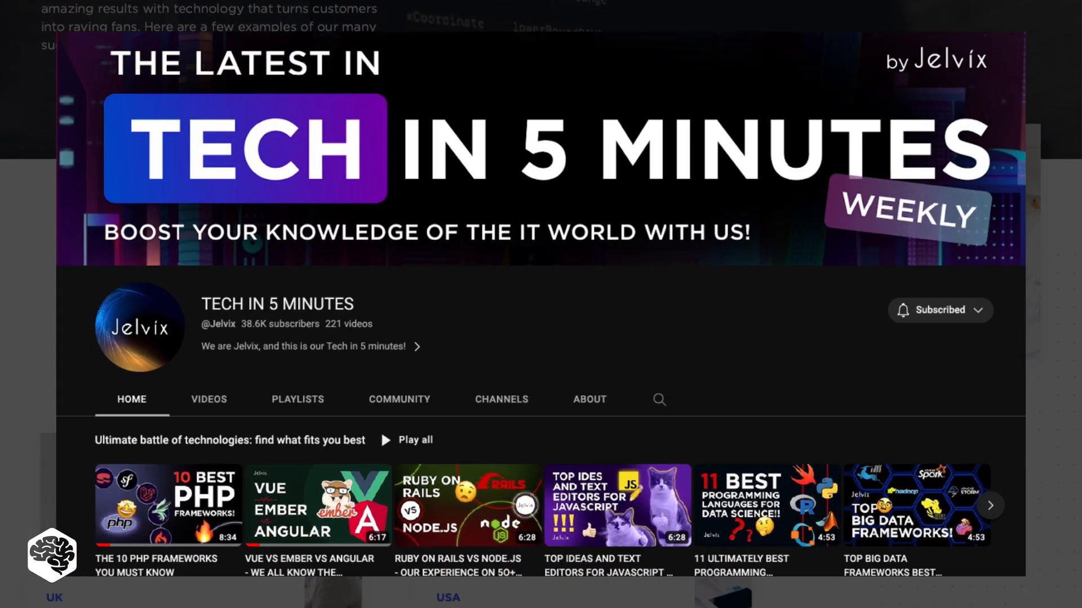
Step: Browse down the TECH IN 5 MINUTES channel's playlist rows and like the video
scroll(down, 3)
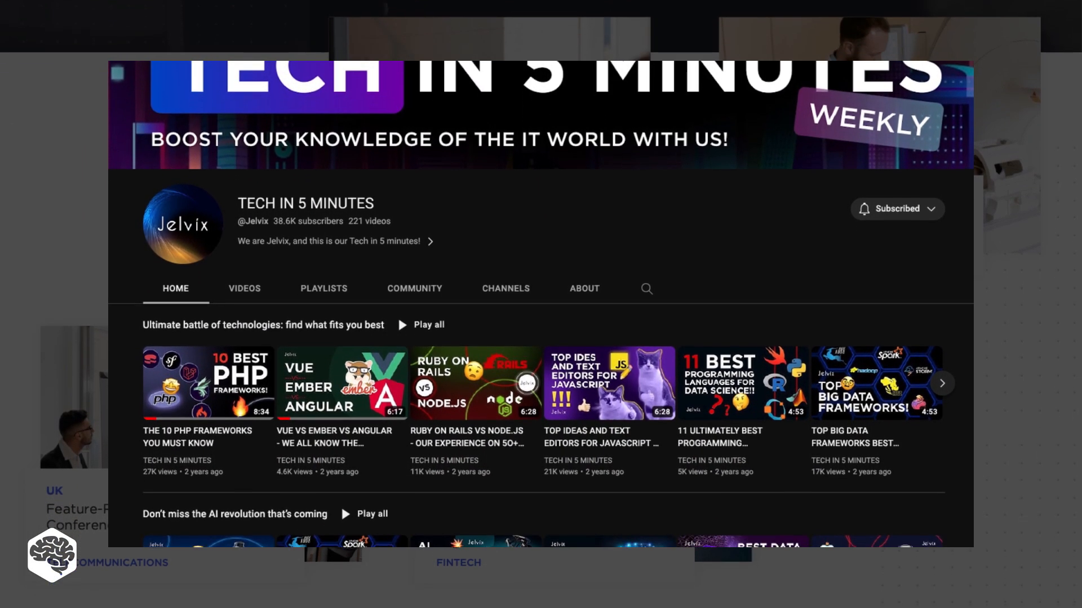
scroll(down, 3)
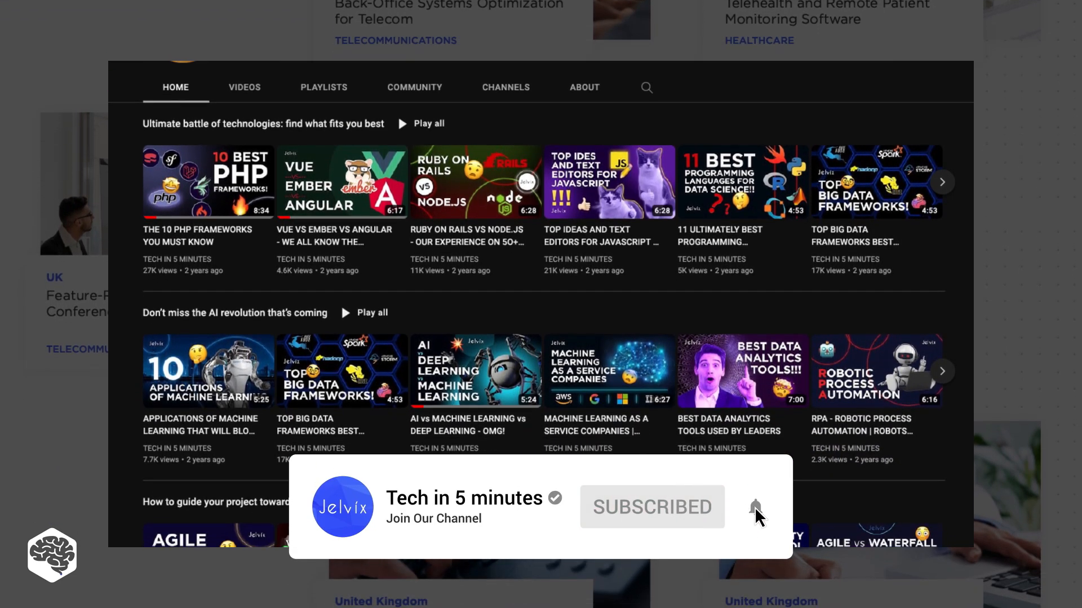
scroll(down, 3)
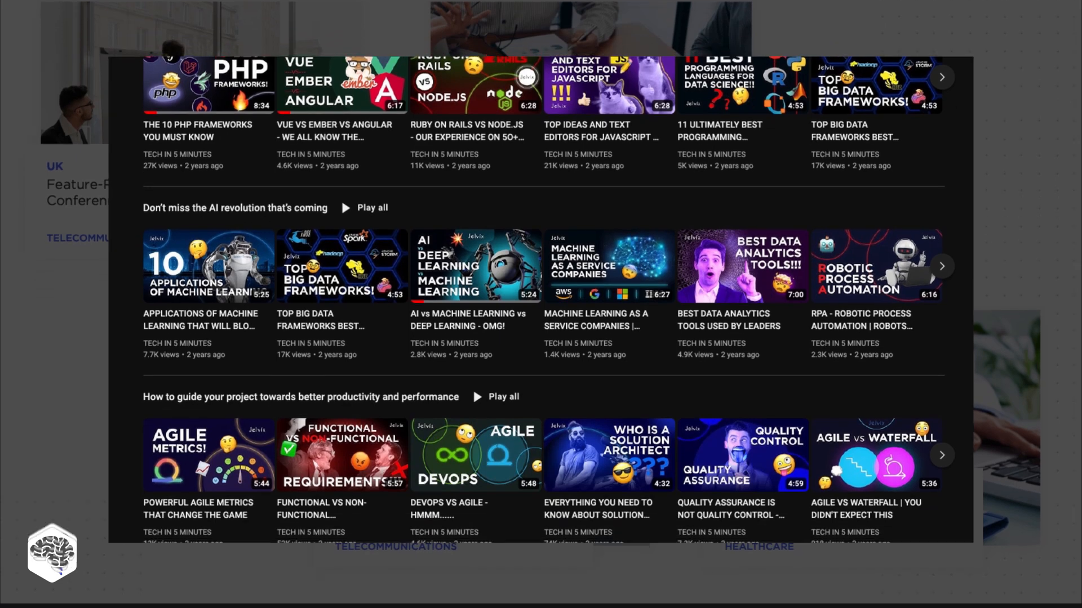
scroll(down, 3)
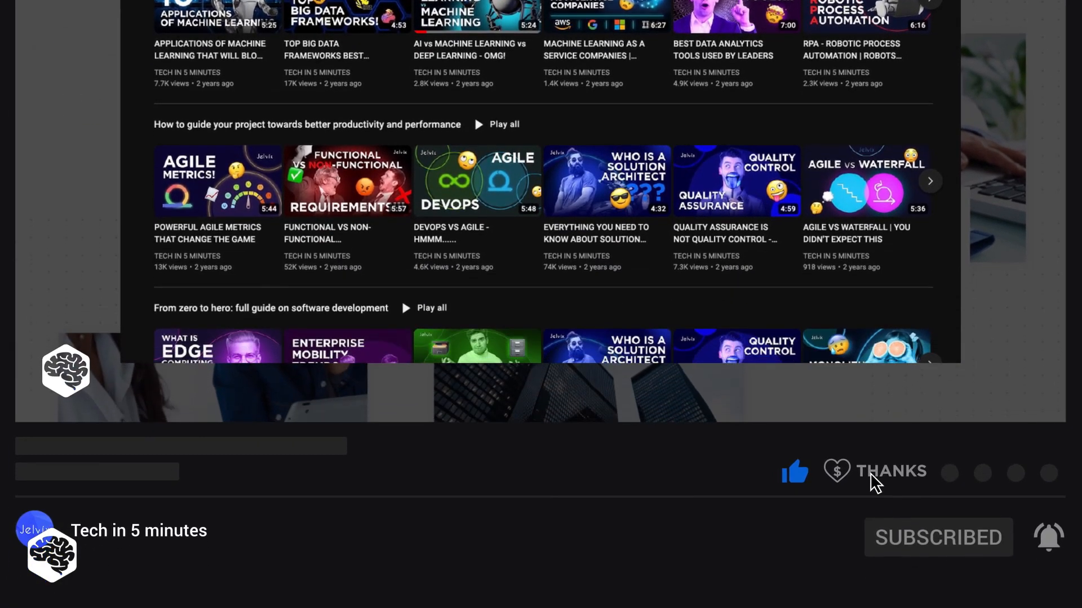
click(891, 471)
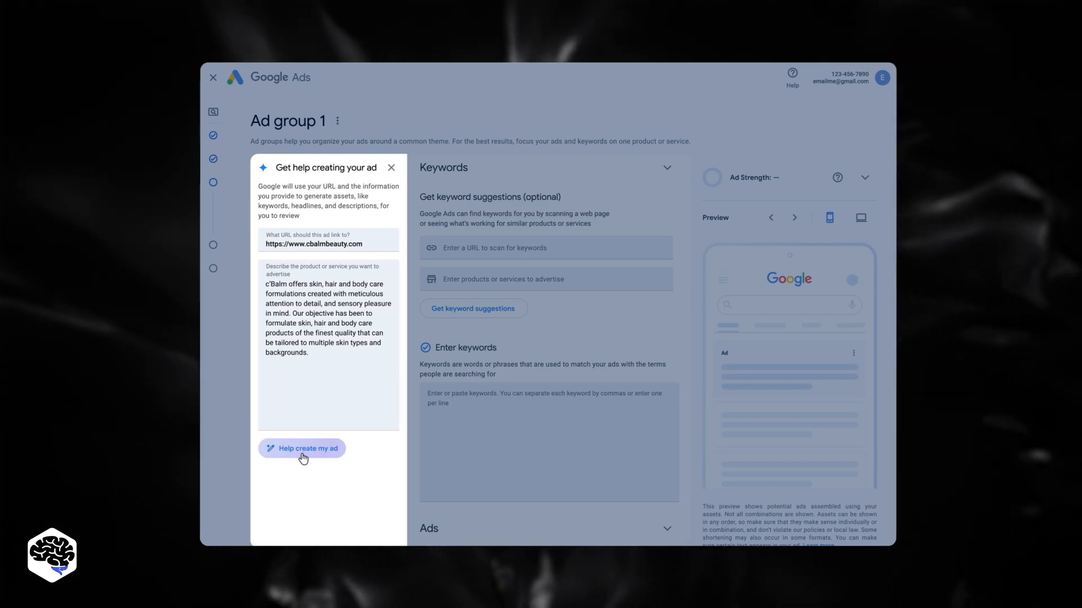
Step: Request AI ad assets for Ad group 1 from cbalmbeauty.com and the c'Balm description
click(302, 448)
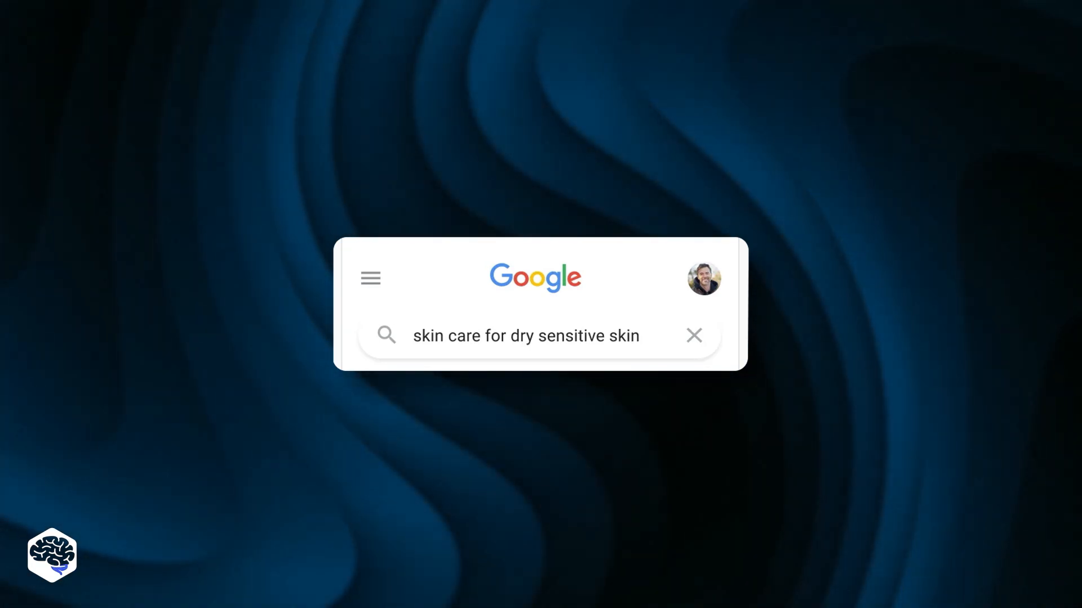
Step: Run the Google search for 'skin care for dry sensitive skin'
key(Enter)
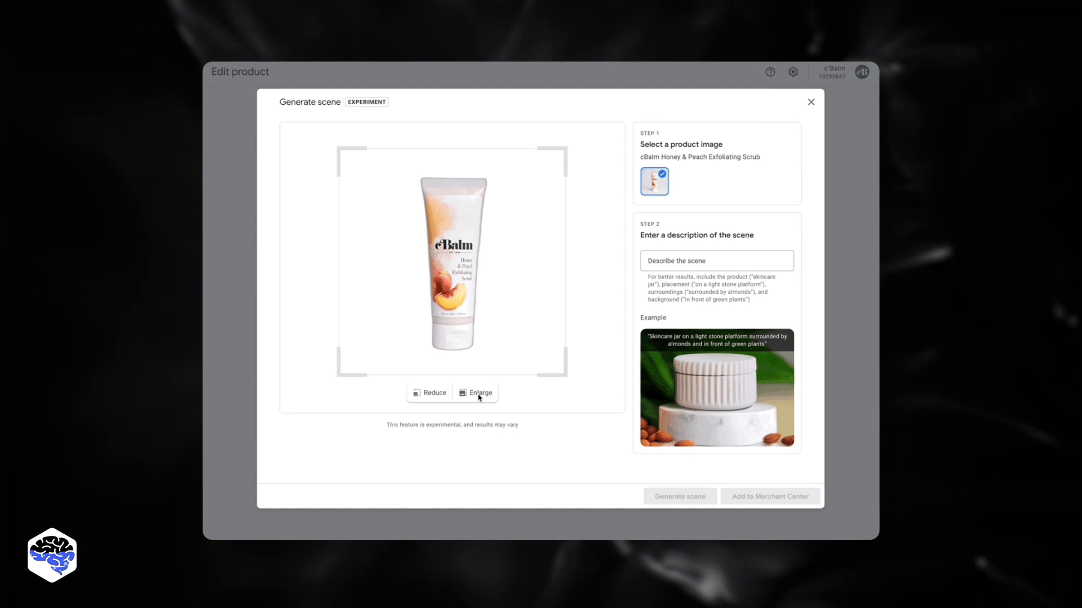
Step: Describe a scrub tube on a stone platform among peaches and tropical plants, and generate the scenes
text(A tube of exfoliating scrub on a stone platform, surrounded by peaches, with tropical plants in the background)
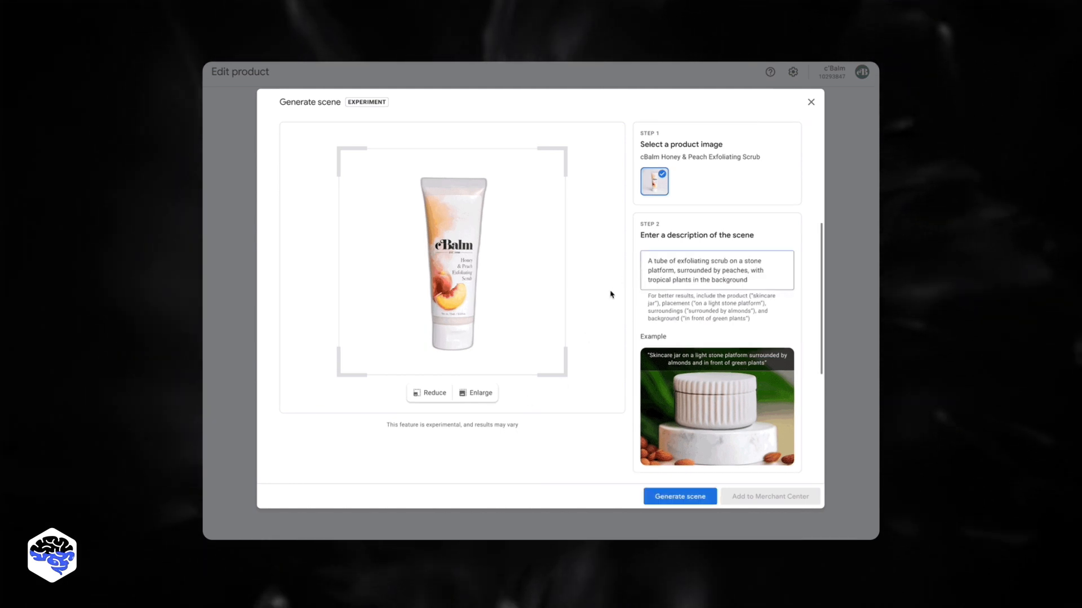
click(678, 495)
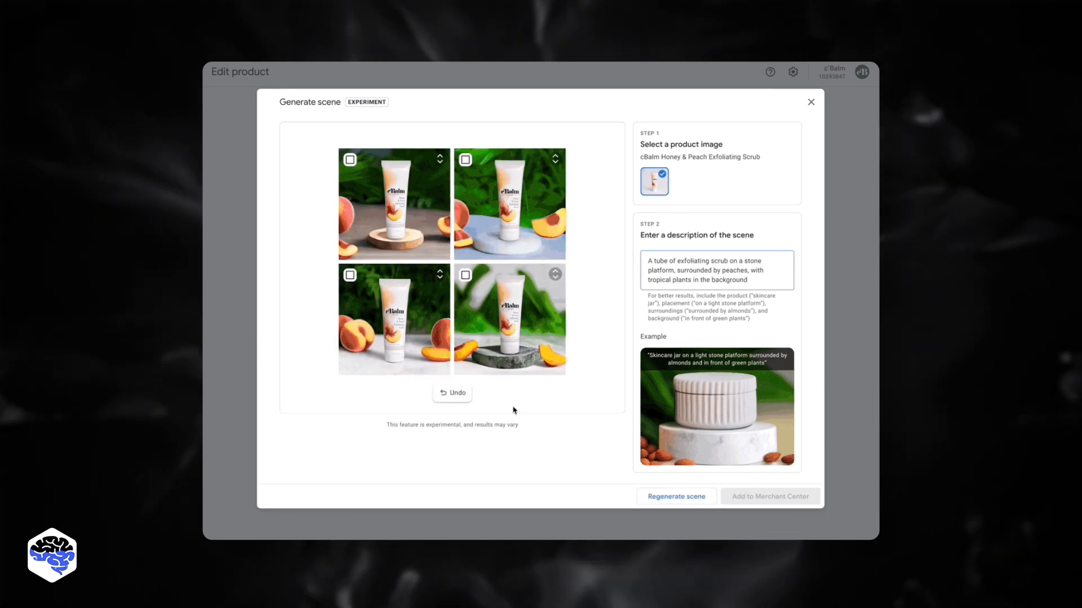
click(349, 159)
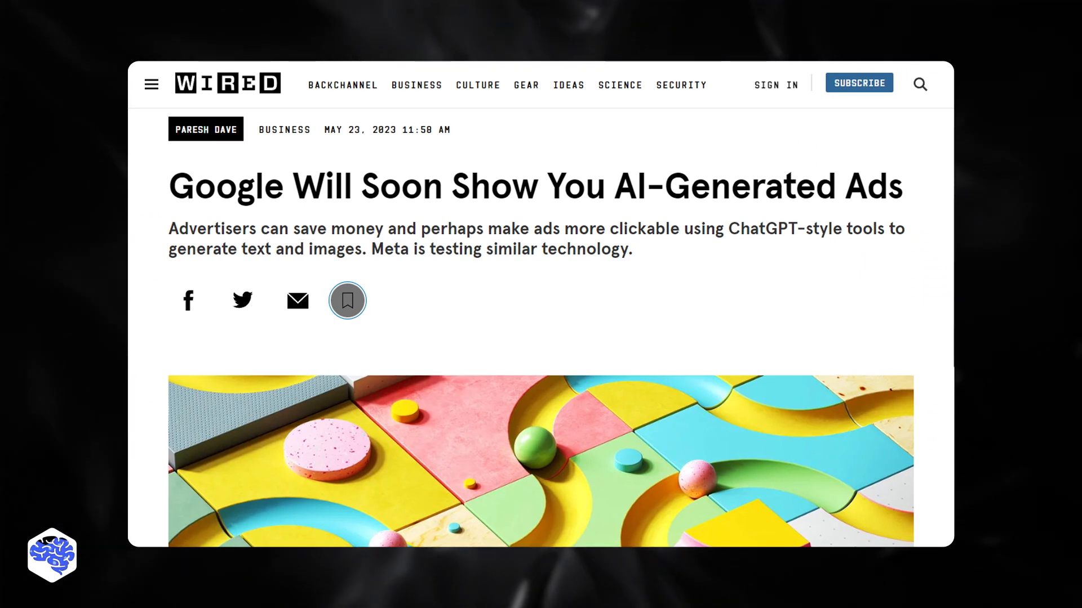
scroll(down, 3)
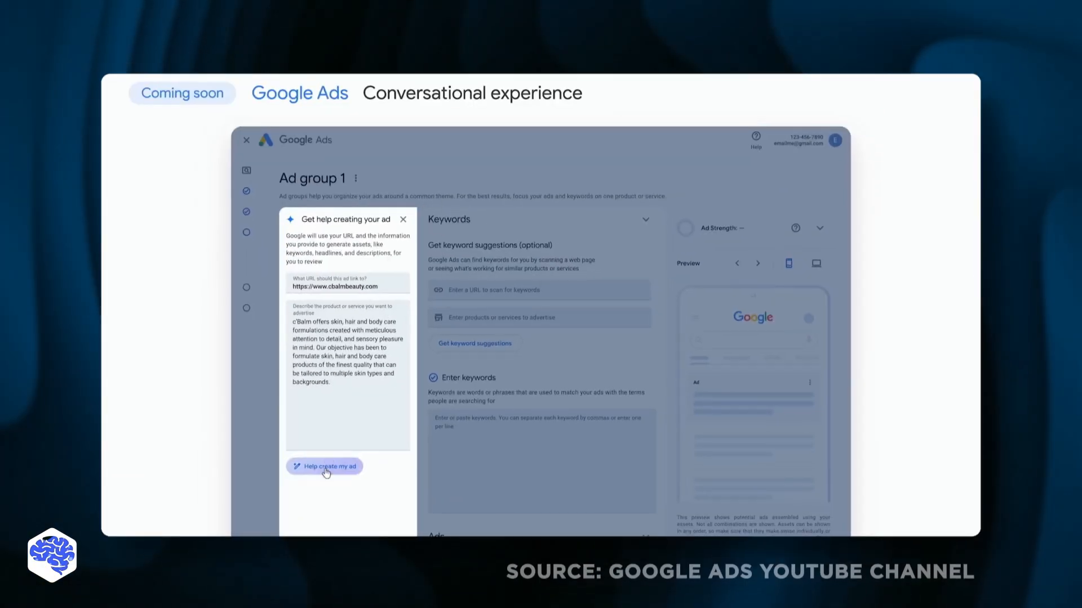
Step: Generate Ad group 1 assets, then ask conversational search about 'hiking backpacks for kids'
click(325, 465)
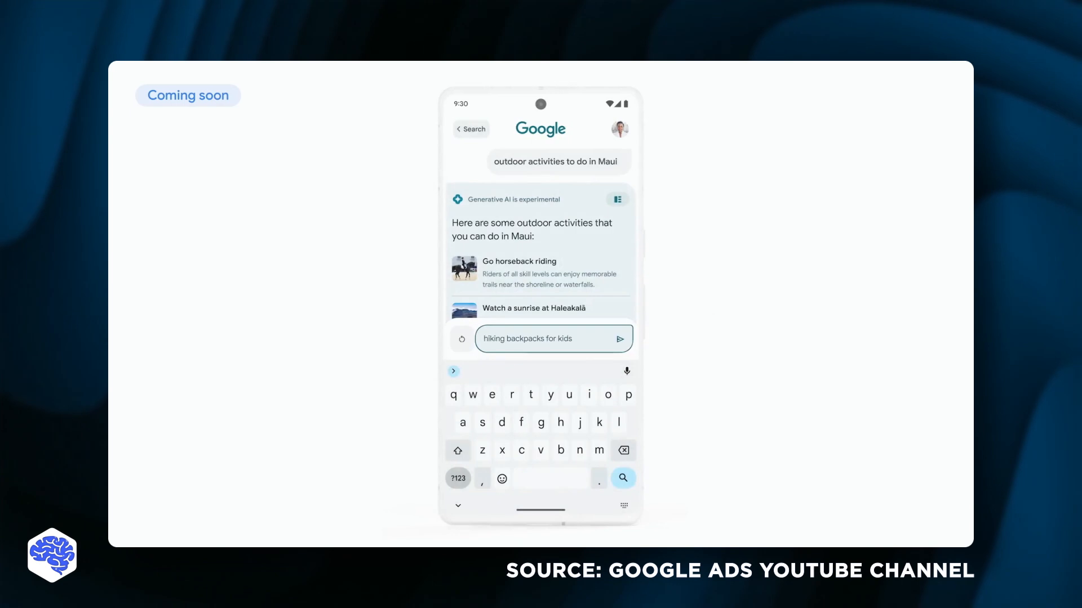
click(620, 339)
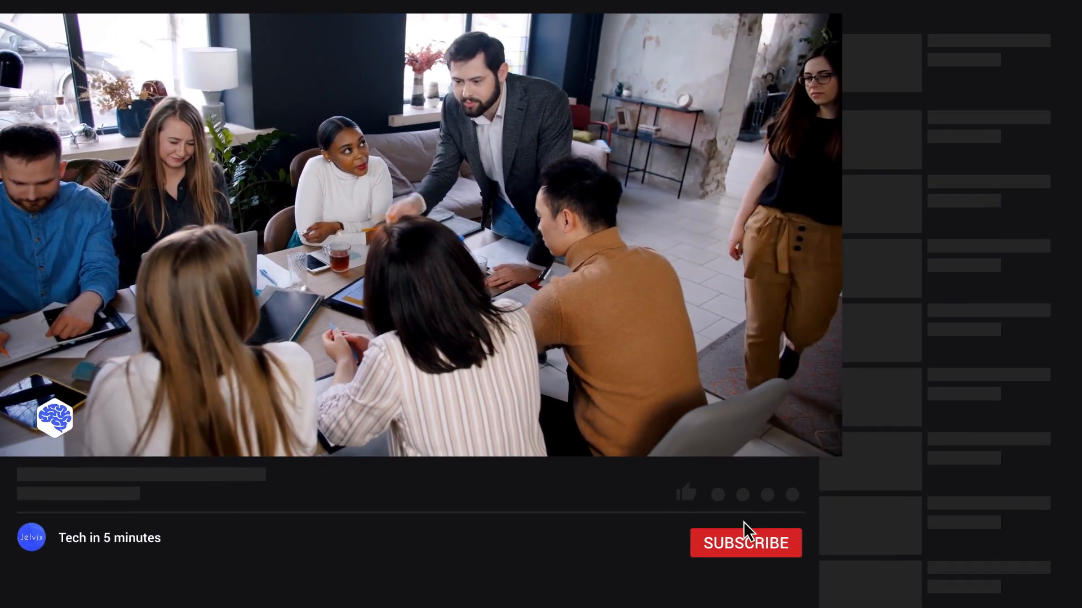
Step: Subscribe to the Tech in 5 minutes channel
click(745, 543)
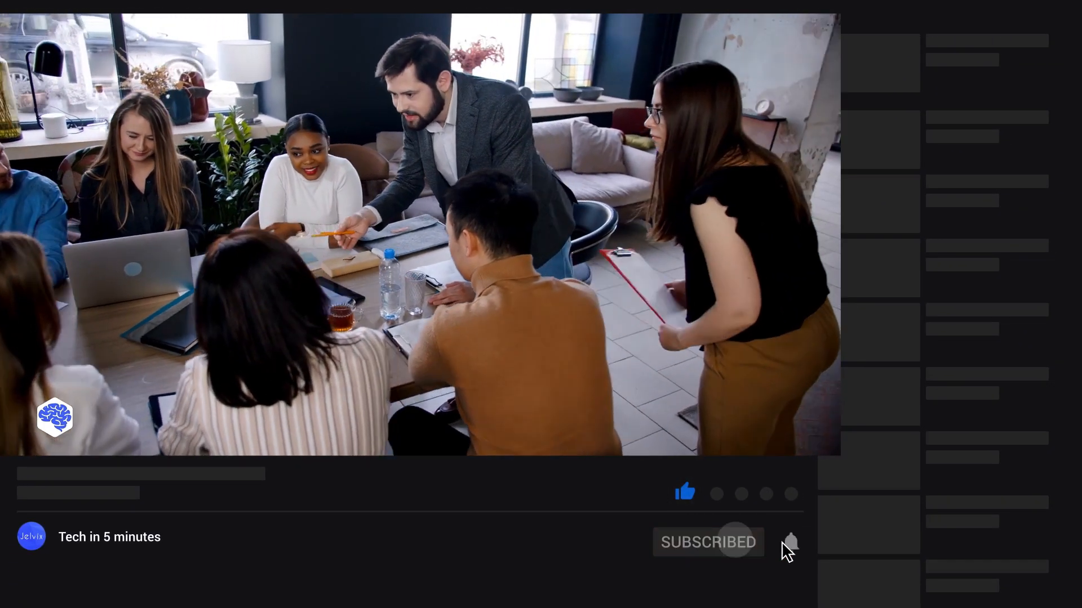